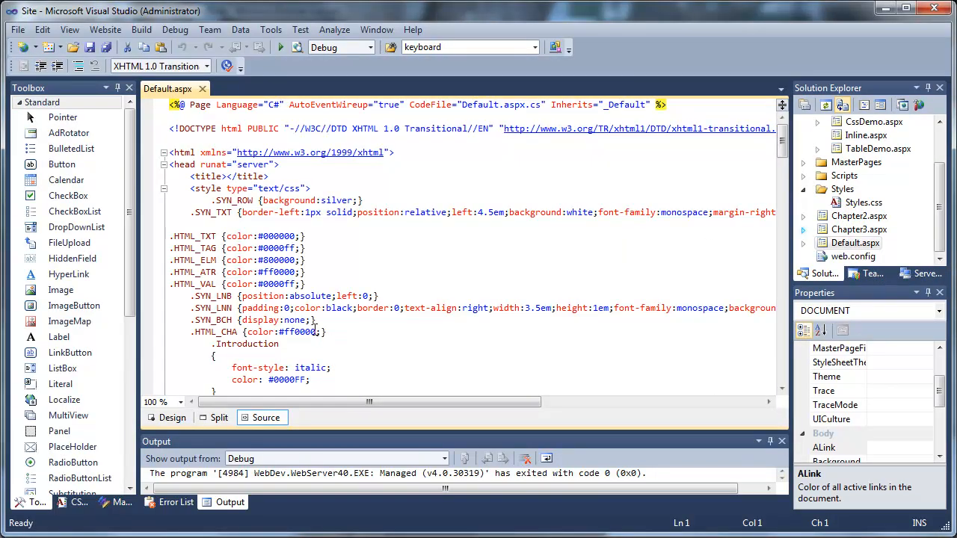
Switch Default.aspx to Design view and select the 'Do not procrastinate!' paragraph
left_click(172, 417)
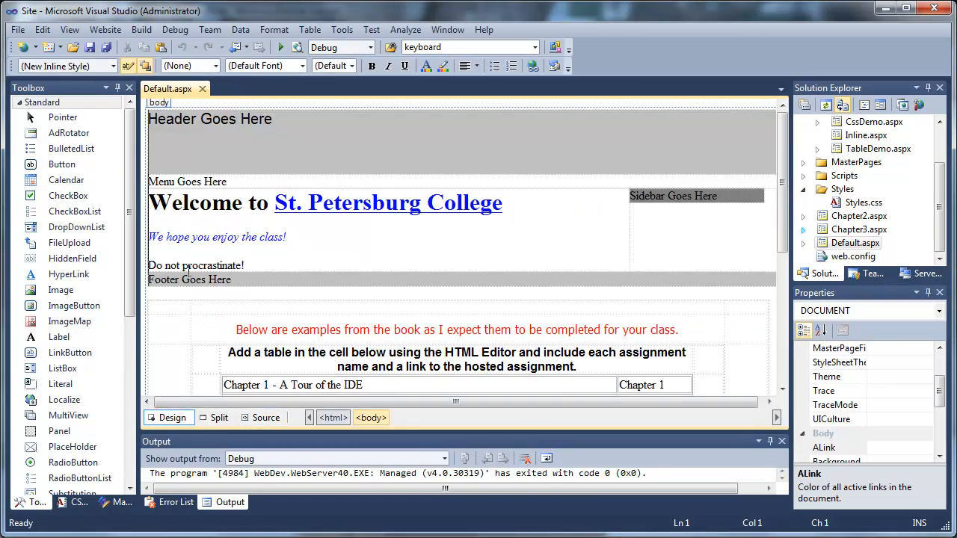
left_click(195, 265)
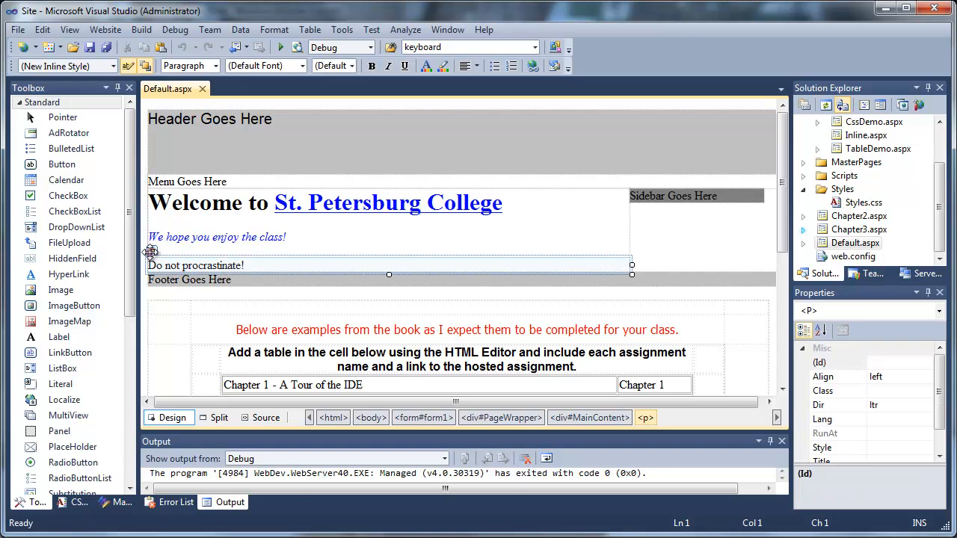
left_click(195, 265)
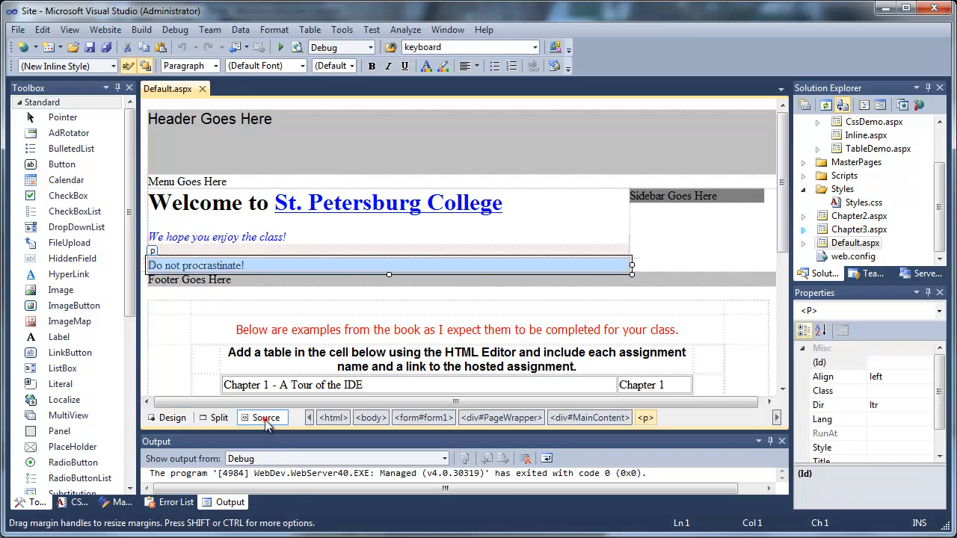
left_click(266, 418)
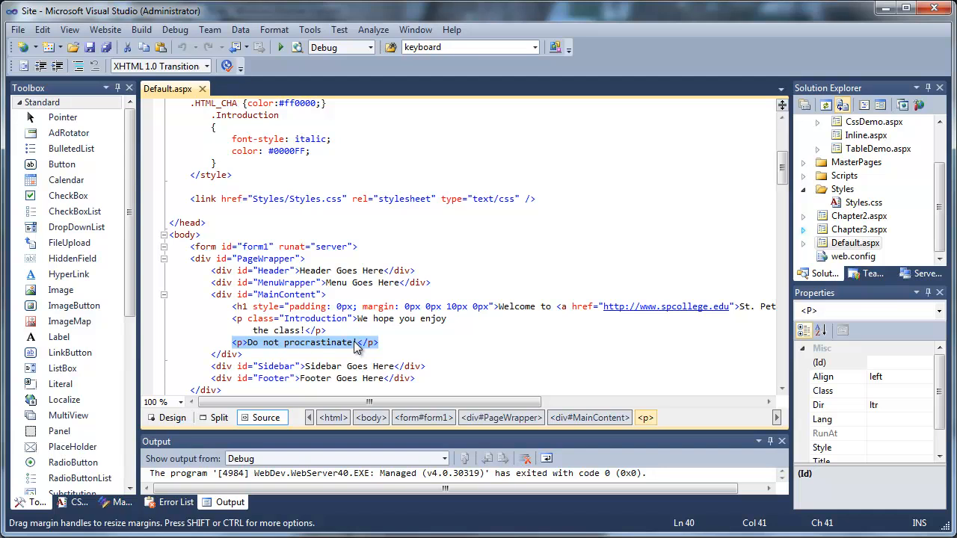
type("!")
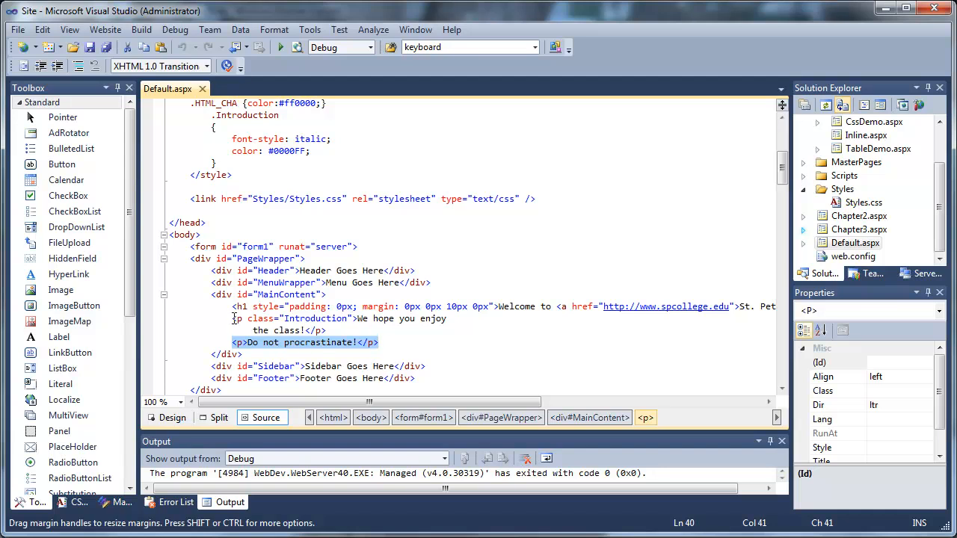
left_click(172, 418)
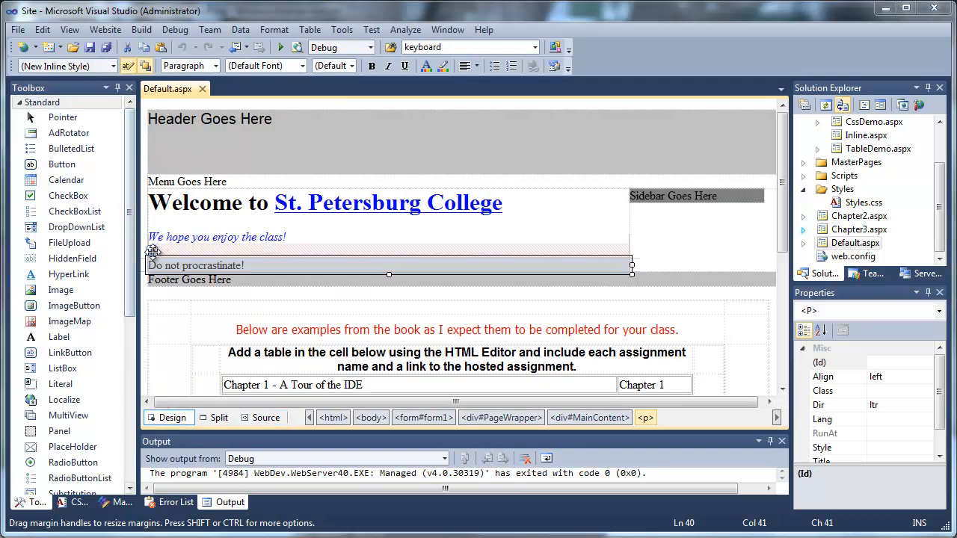
Open the View menu to reach the Apply Styles window
left_click(70, 29)
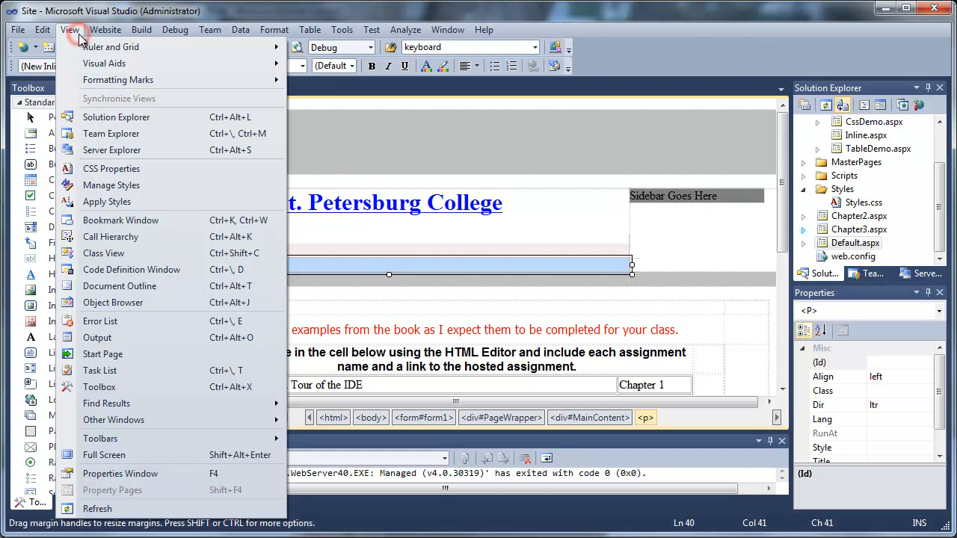
mouse_move(112, 149)
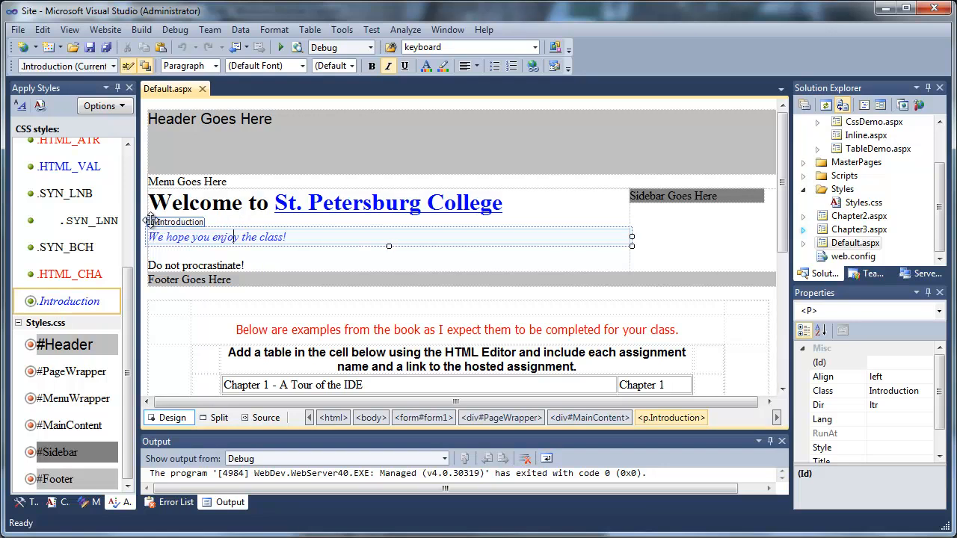
Reselect the 'Do not procrastinate!' paragraph and scroll the Apply Styles list
left_click(196, 265)
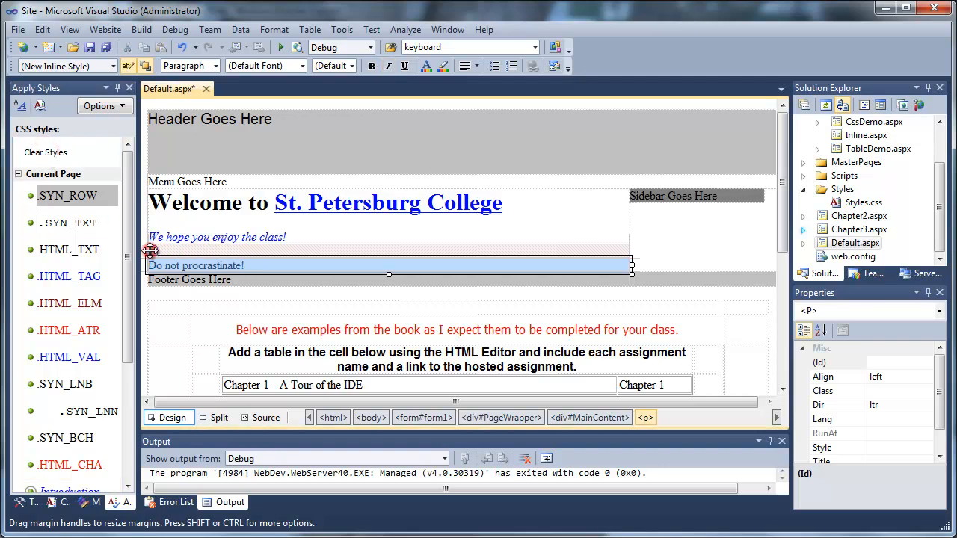
scroll("down", 3)
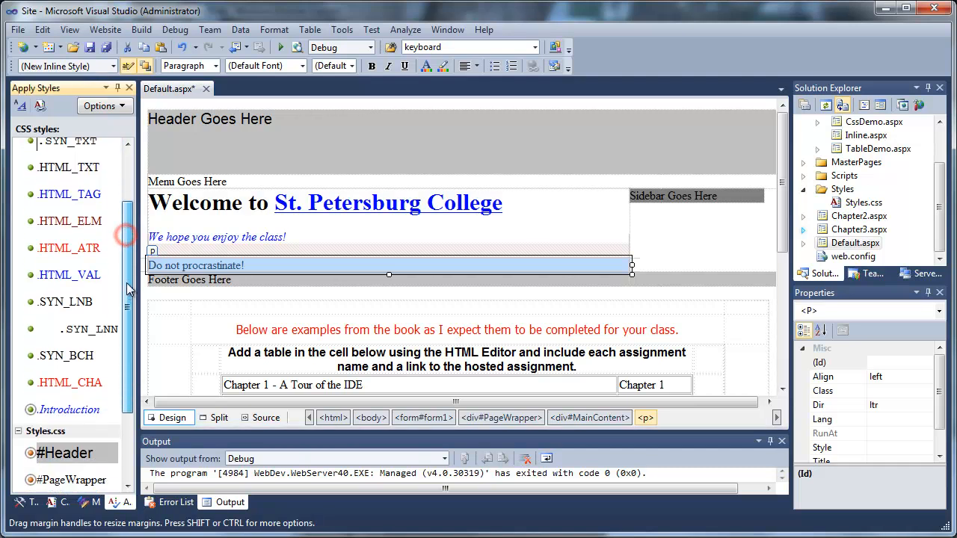